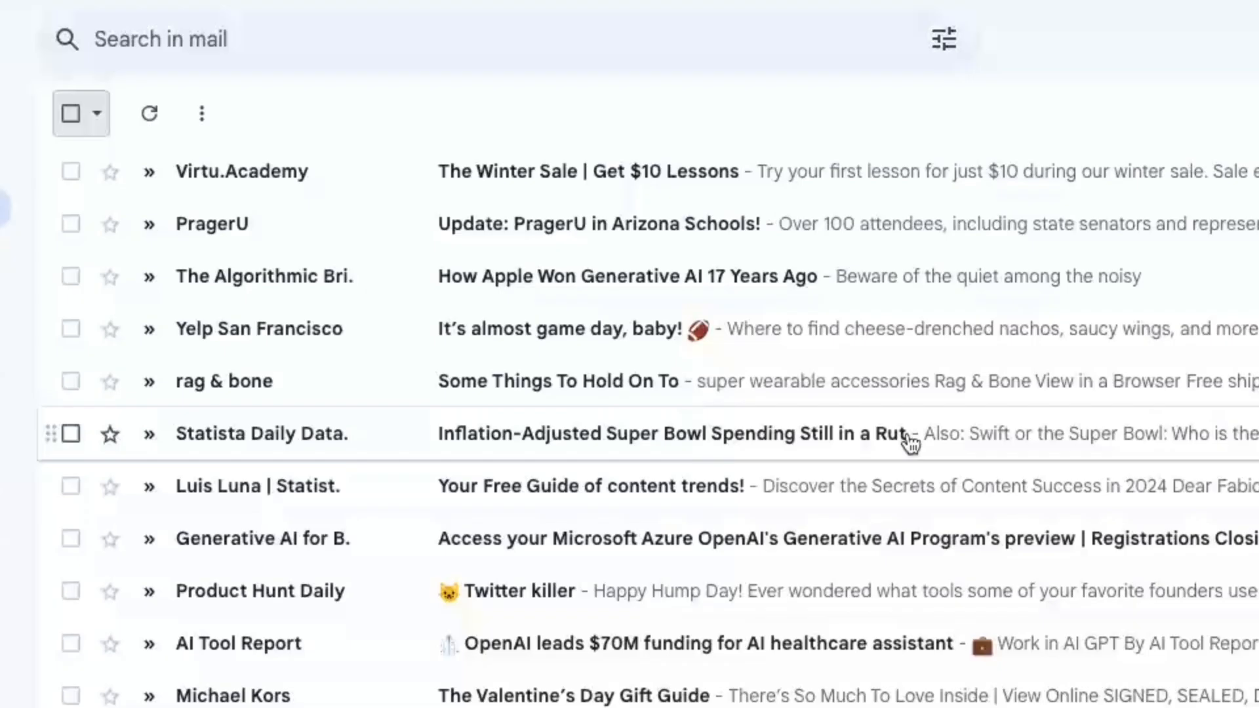
pyautogui.moveTo(233, 171)
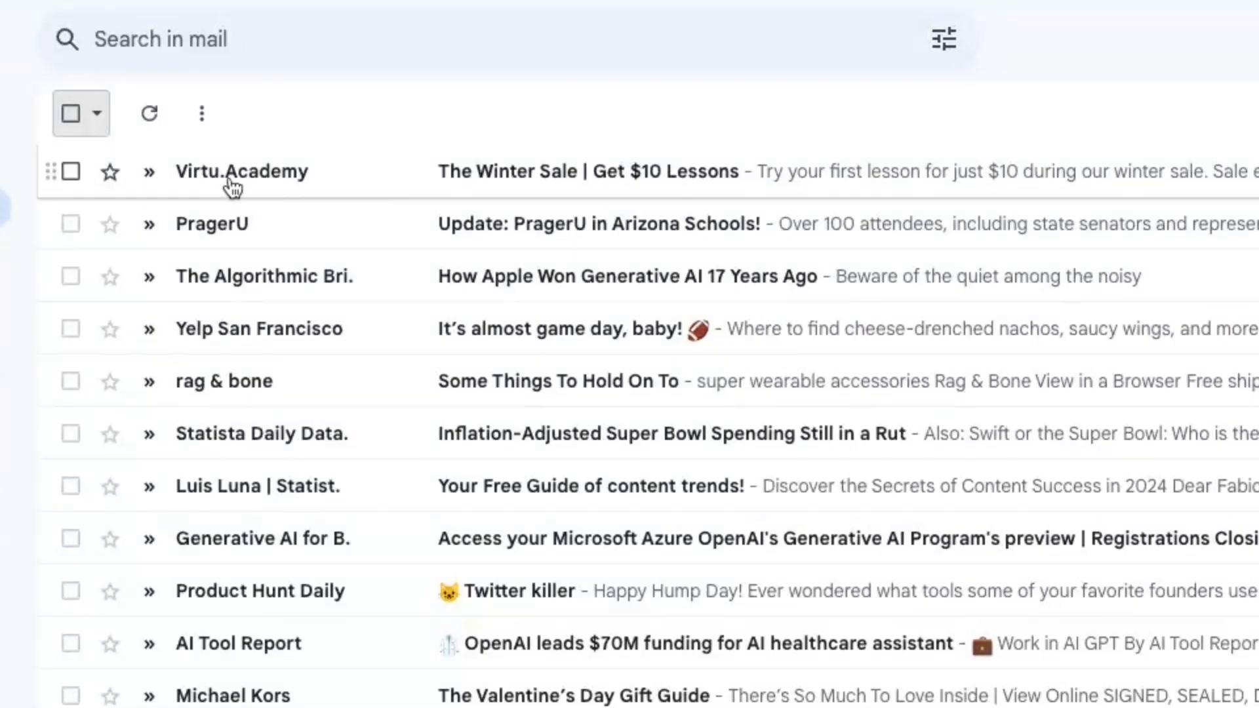
# Select all 50 inbox conversations and open the save-emails export options
pyautogui.click(71, 112)
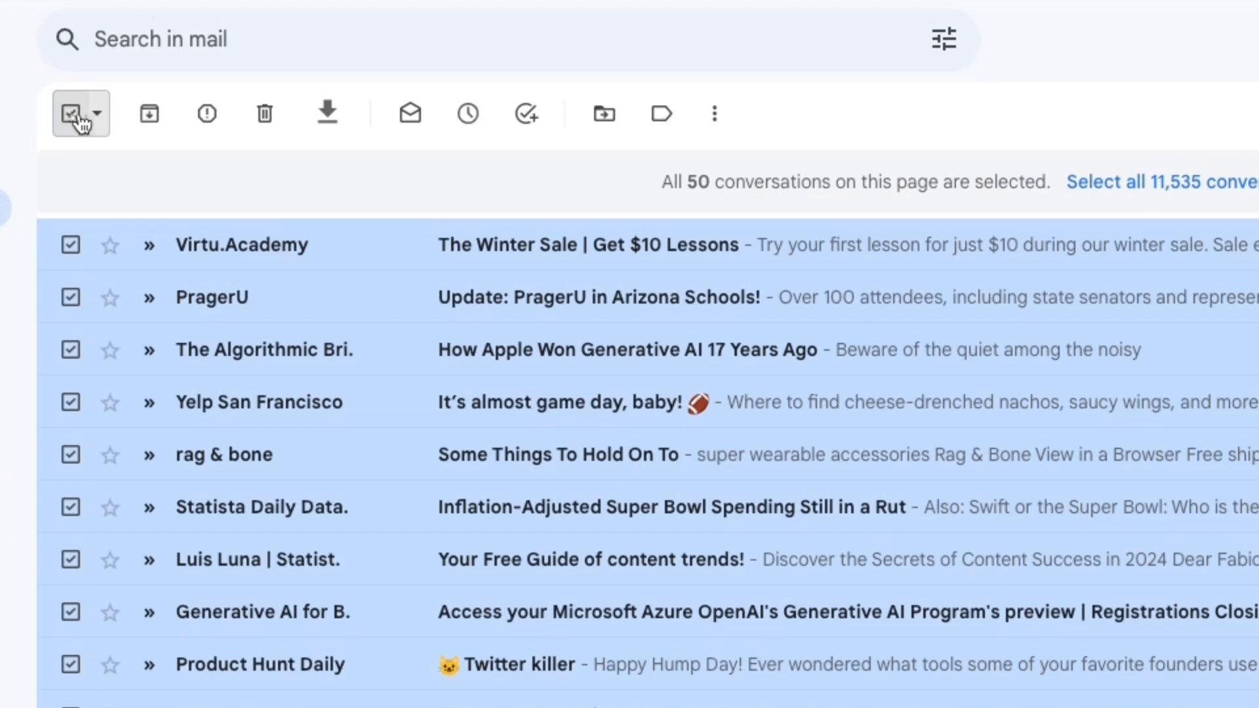
pyautogui.moveTo(326, 112)
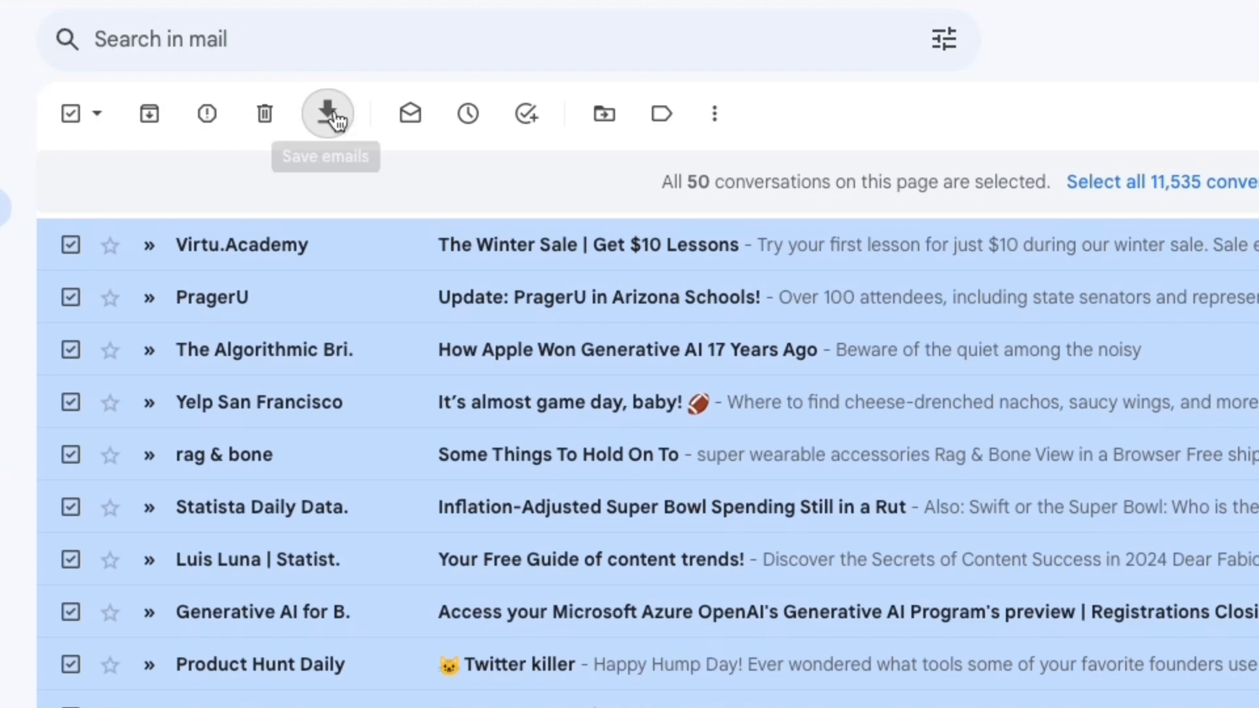
pyautogui.click(327, 112)
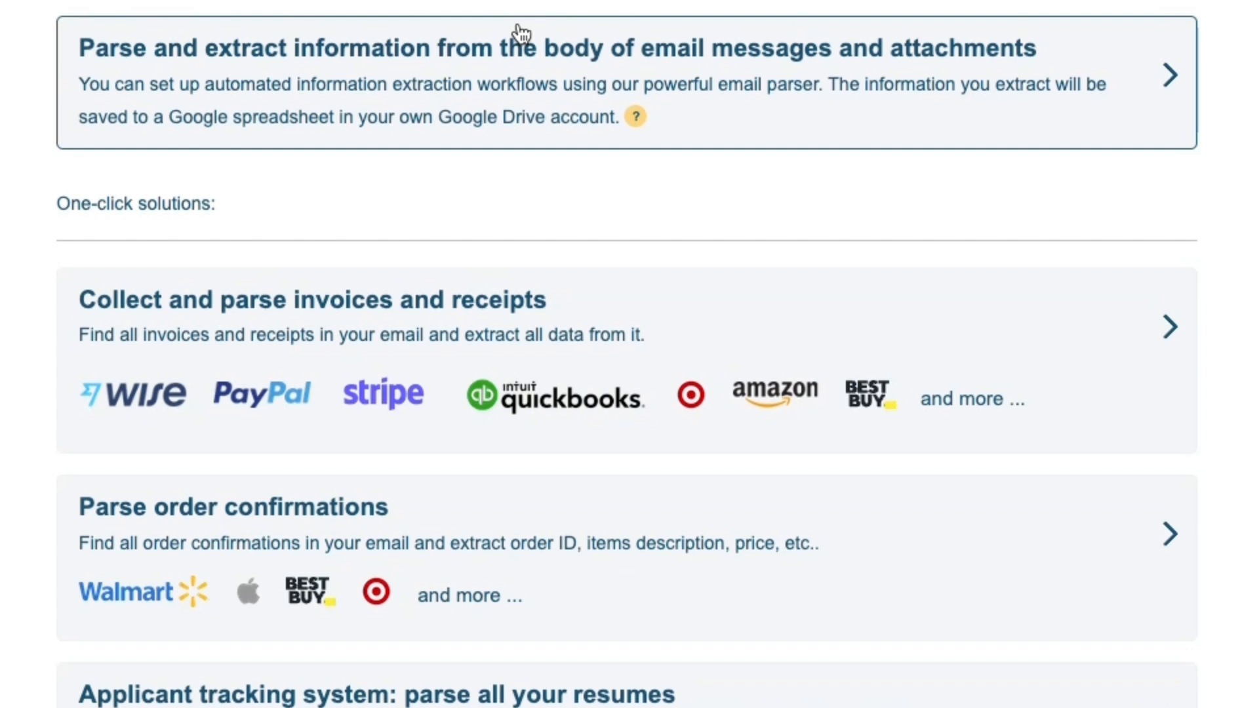
# Launch the 'Collect and parse invoices and receipts' wizard
pyautogui.scroll(-3)
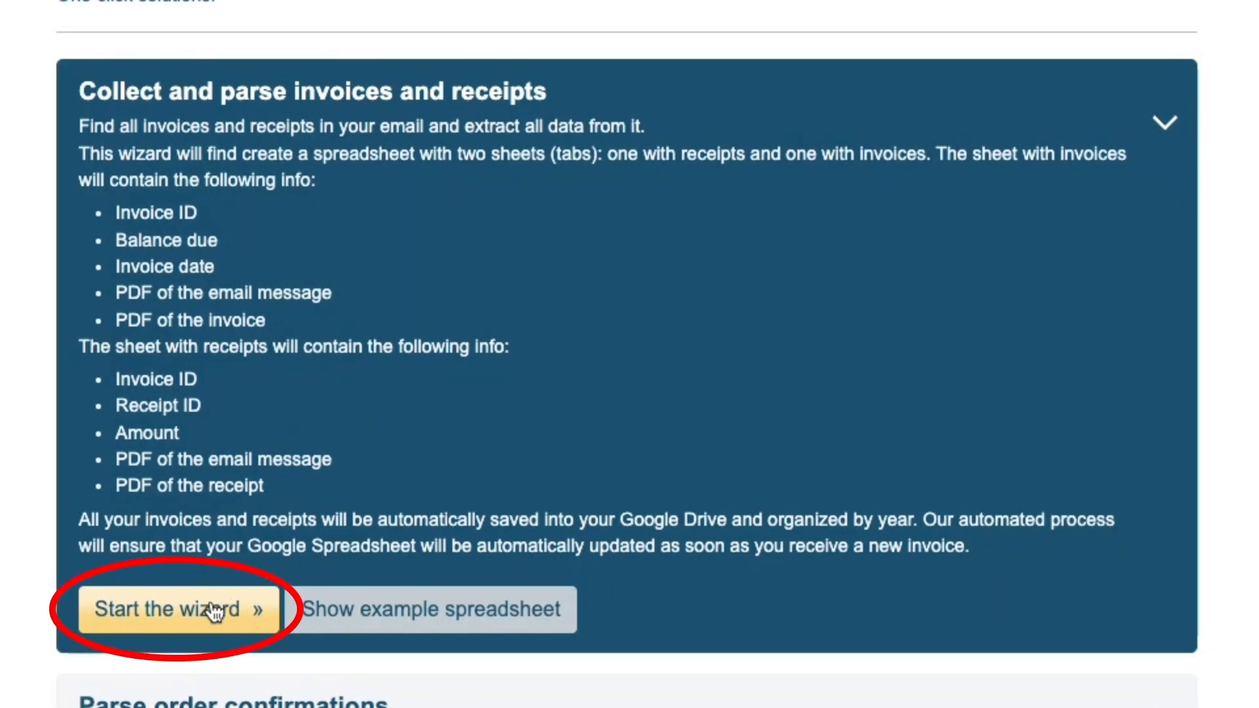
pyautogui.click(175, 608)
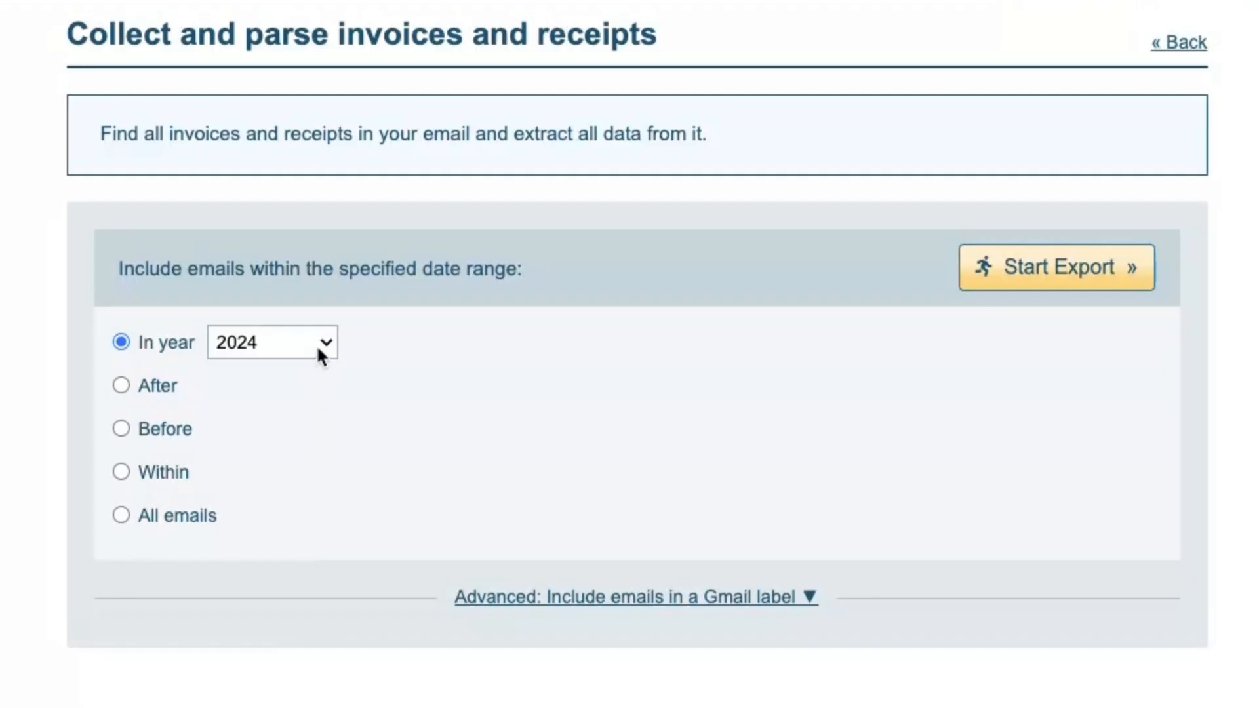
# Export invoices and receipts for the year 2023
pyautogui.click(272, 342)
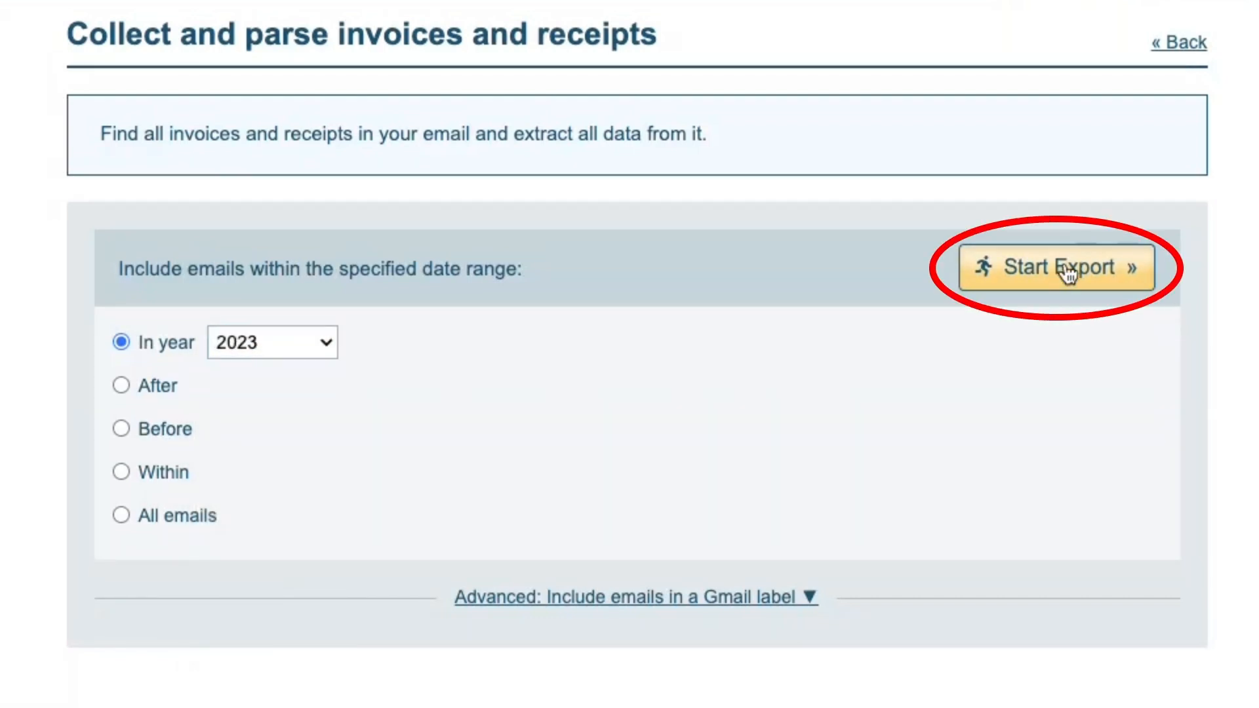
pyautogui.click(1055, 268)
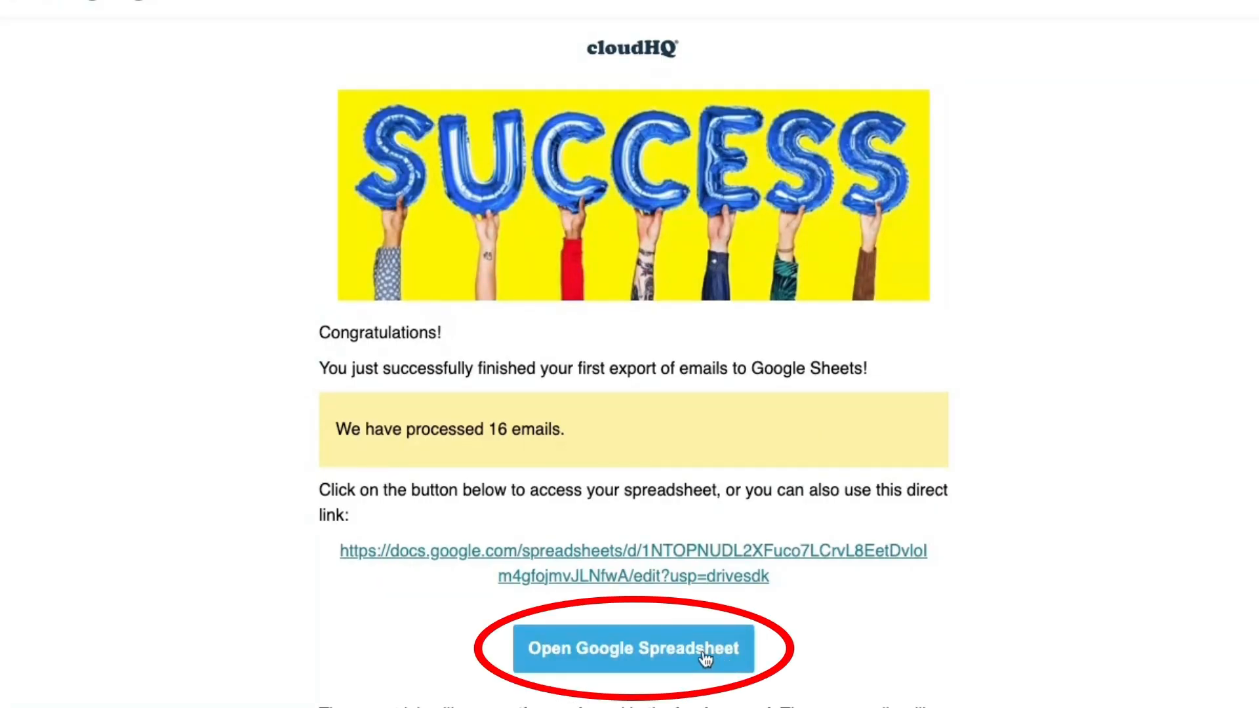
# Review the 2023 receipt rows with dates, amounts and tax in the spreadsheet
pyautogui.click(633, 648)
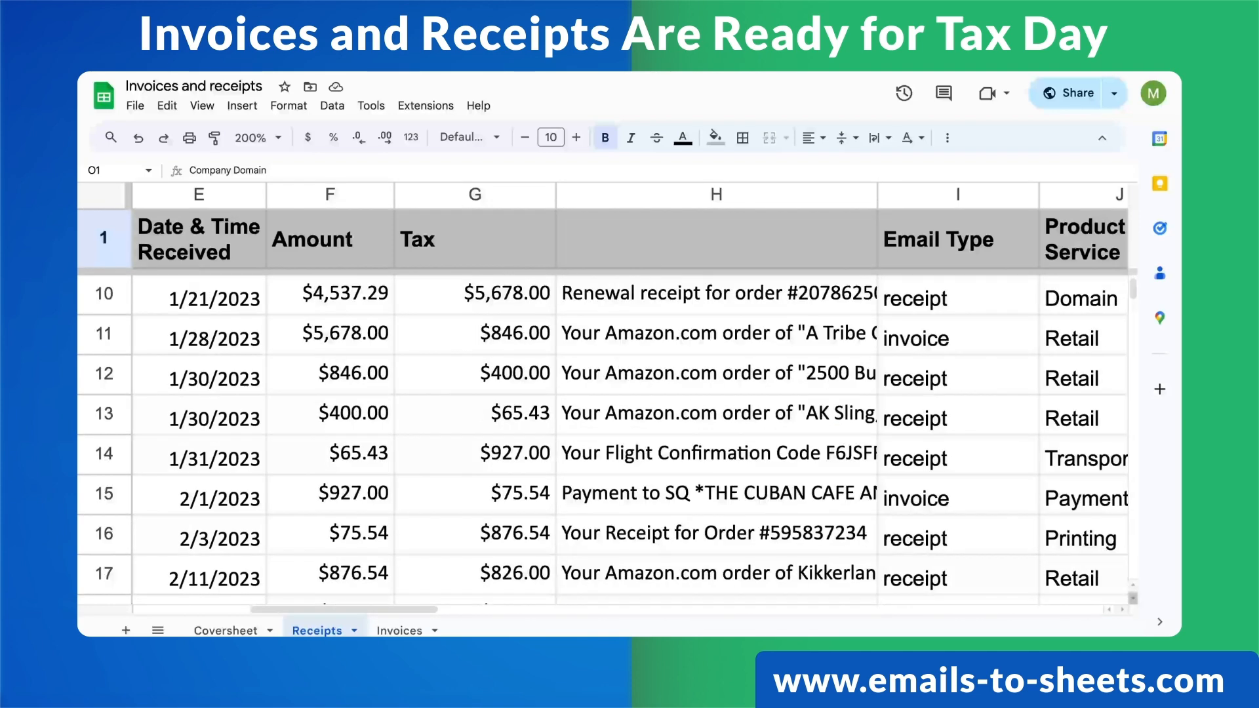
pyautogui.scroll(-3)
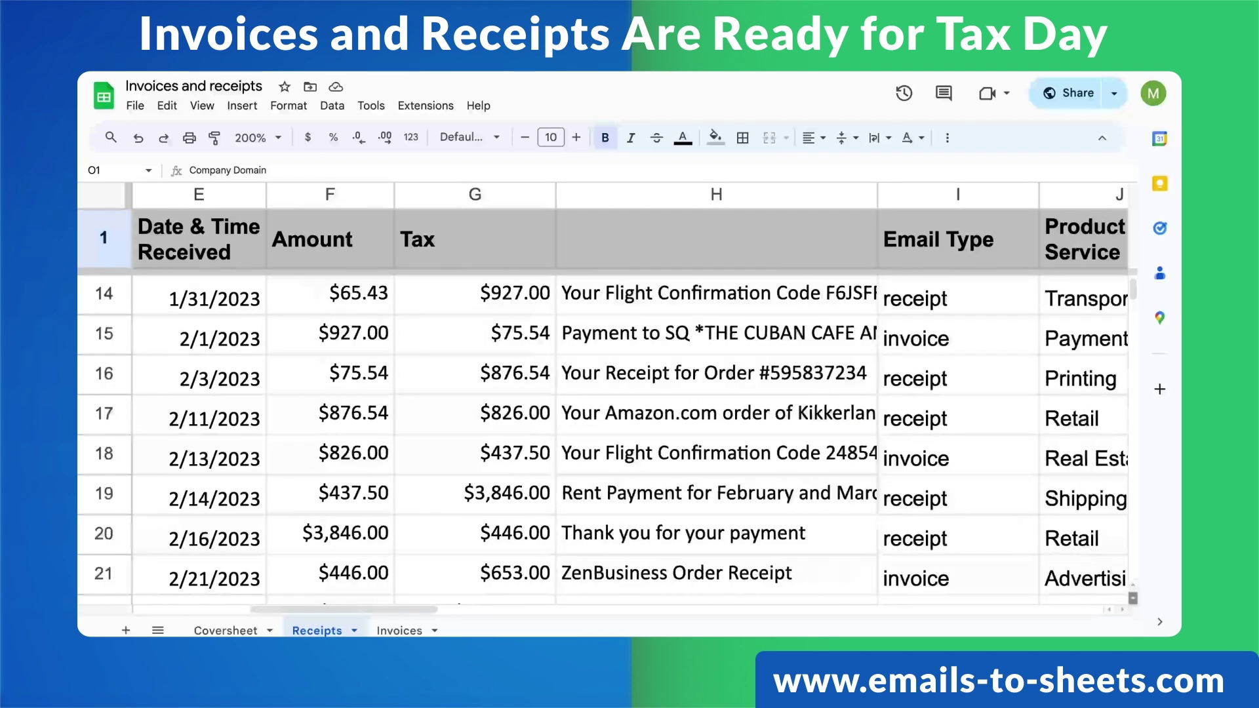
pyautogui.scroll(-3)
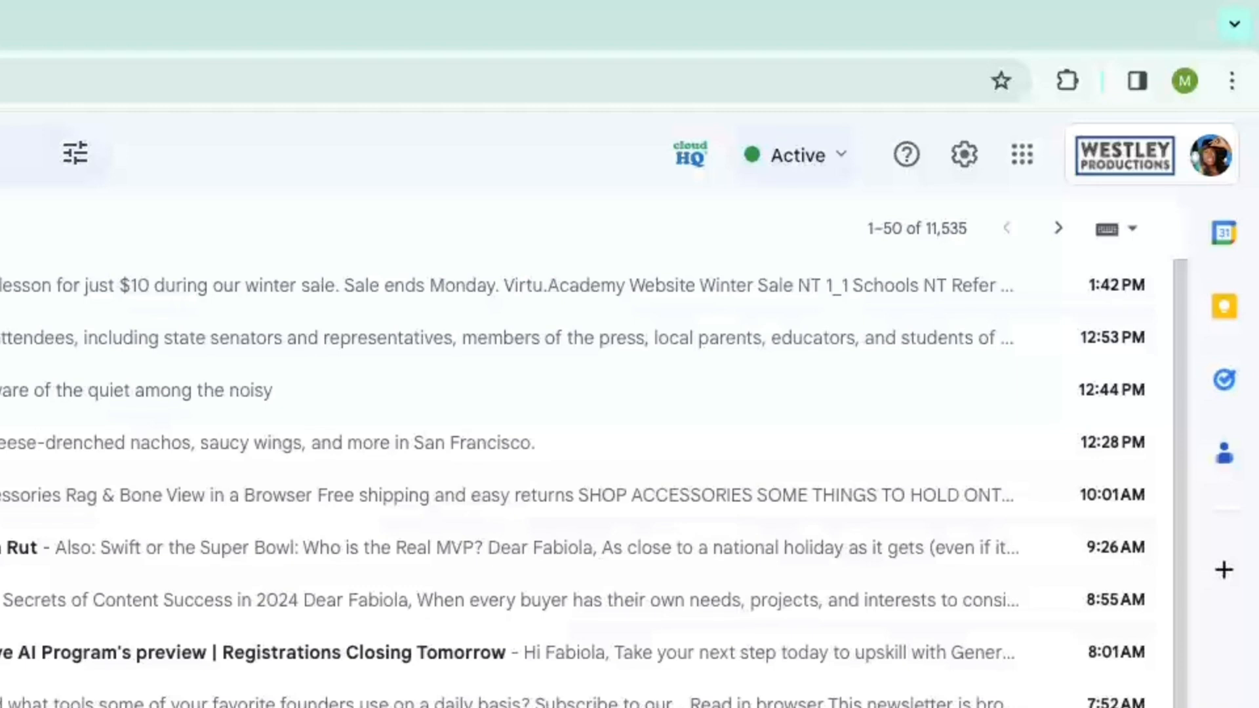
pyautogui.moveTo(191, 373)
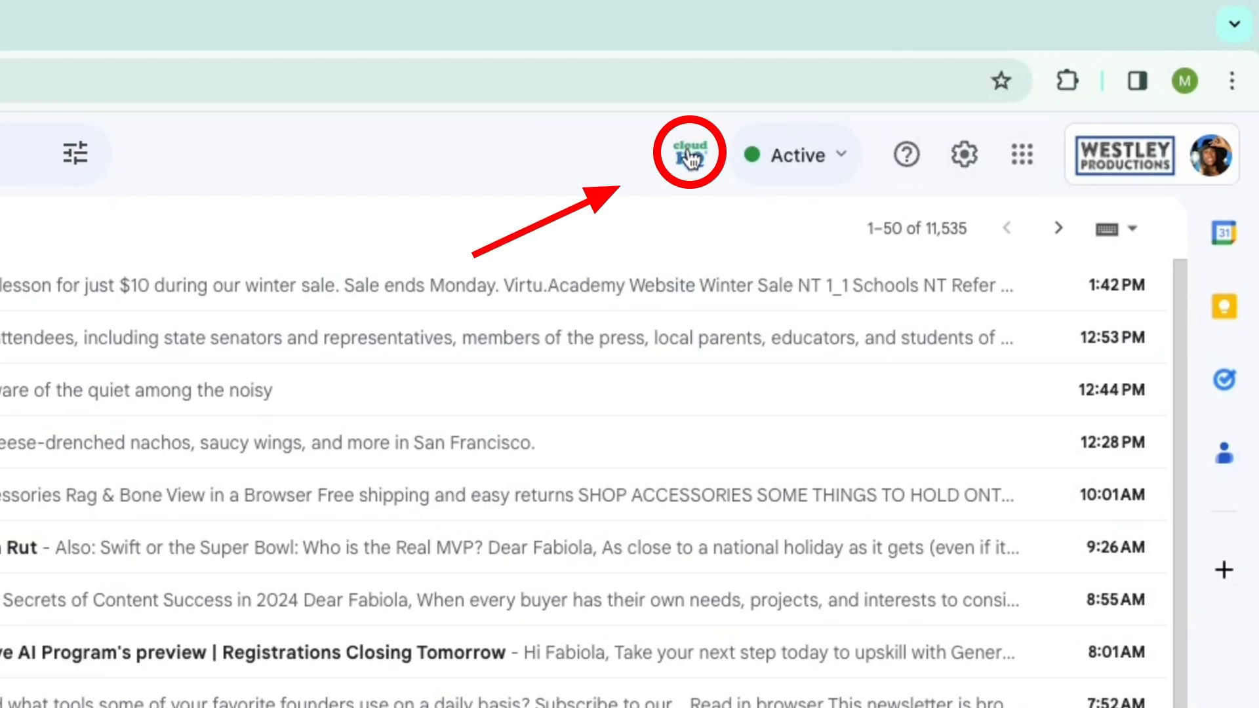
# Open the cloudHQ dashboard from the Gmail header icon
pyautogui.click(690, 152)
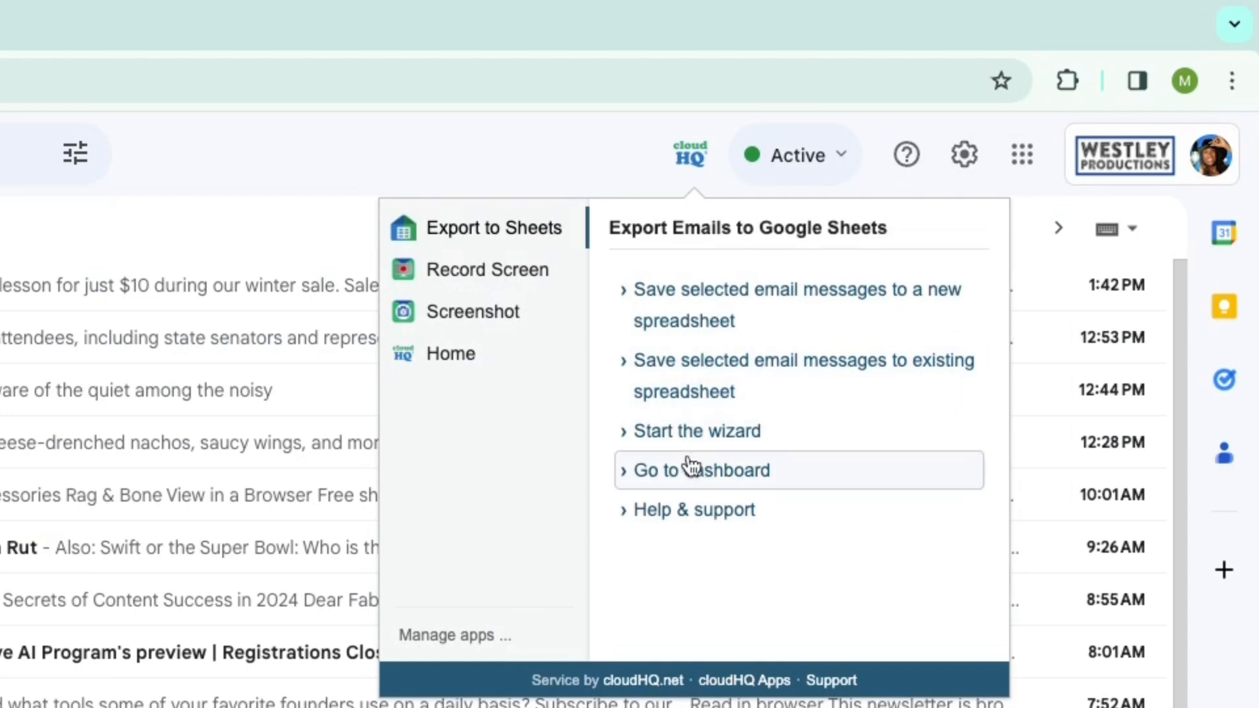
pyautogui.click(705, 469)
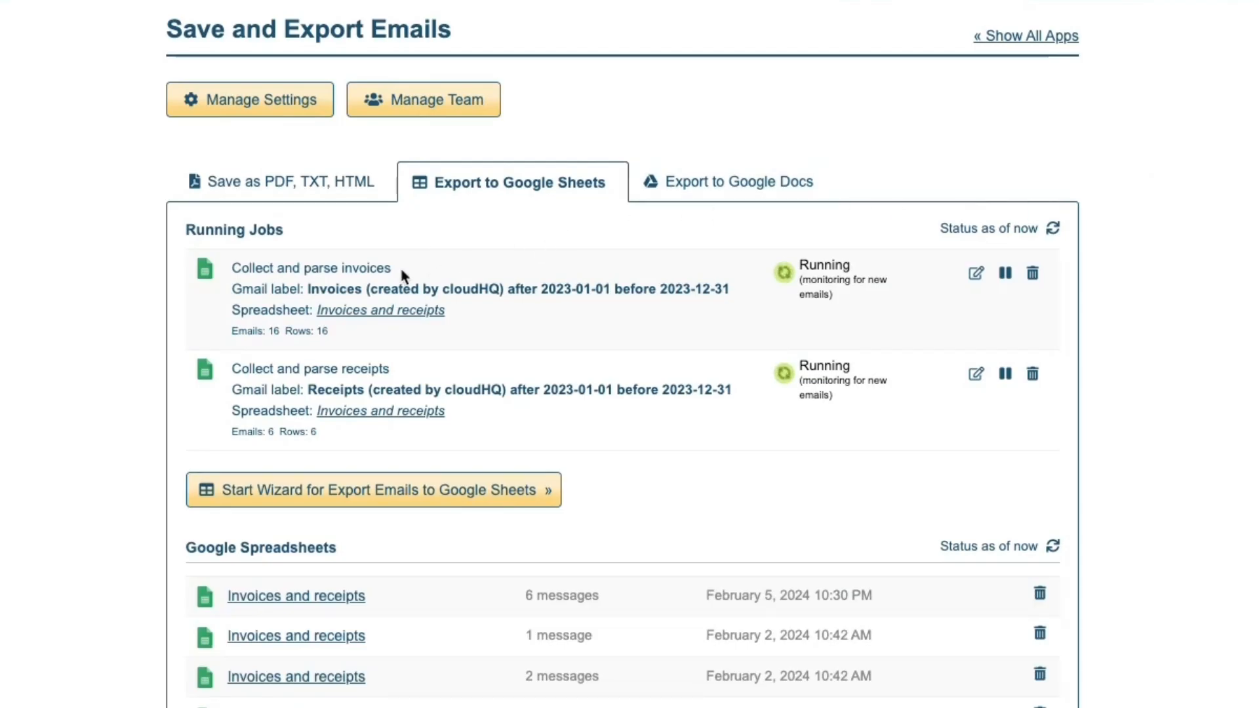
pyautogui.moveTo(382, 311)
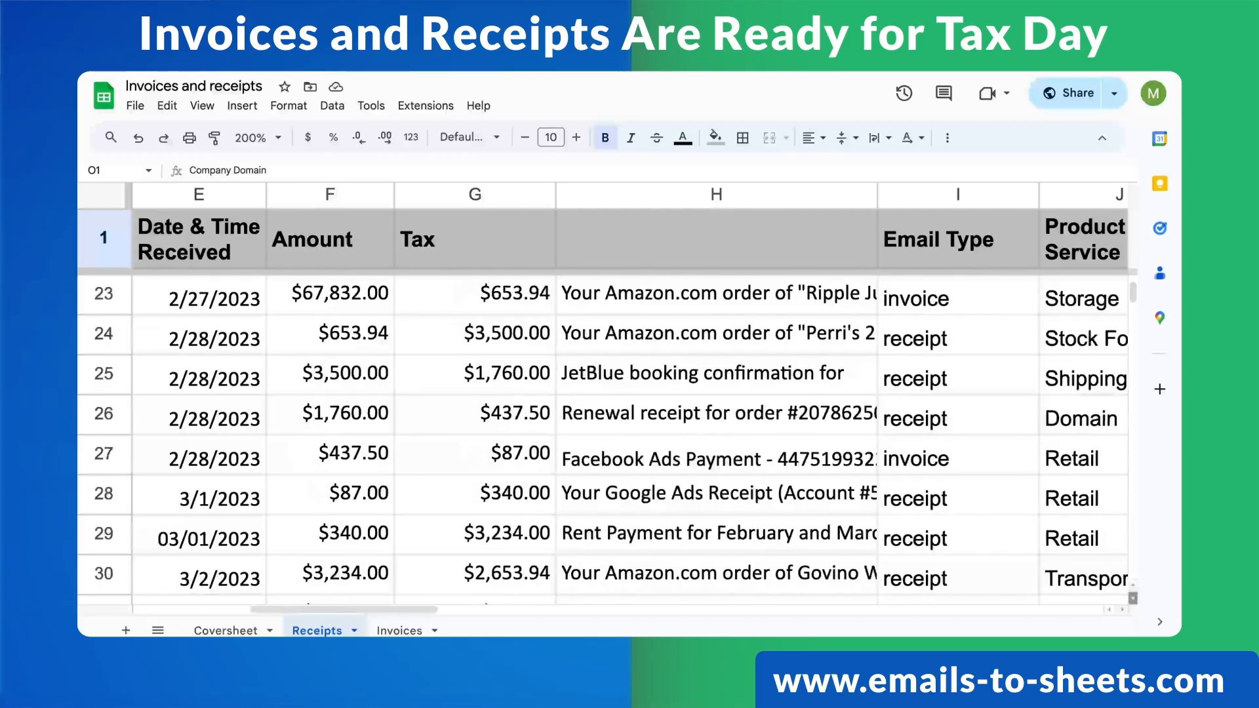
pyautogui.scroll(-3)
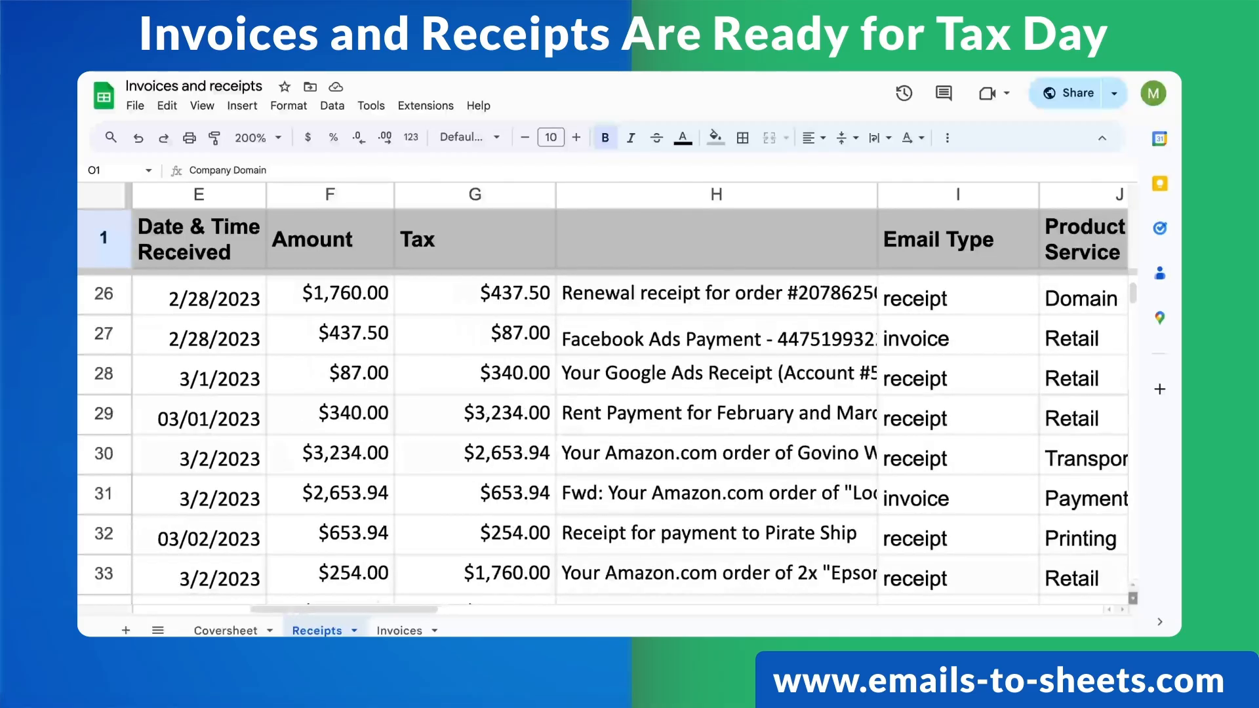
pyautogui.scroll(-3)
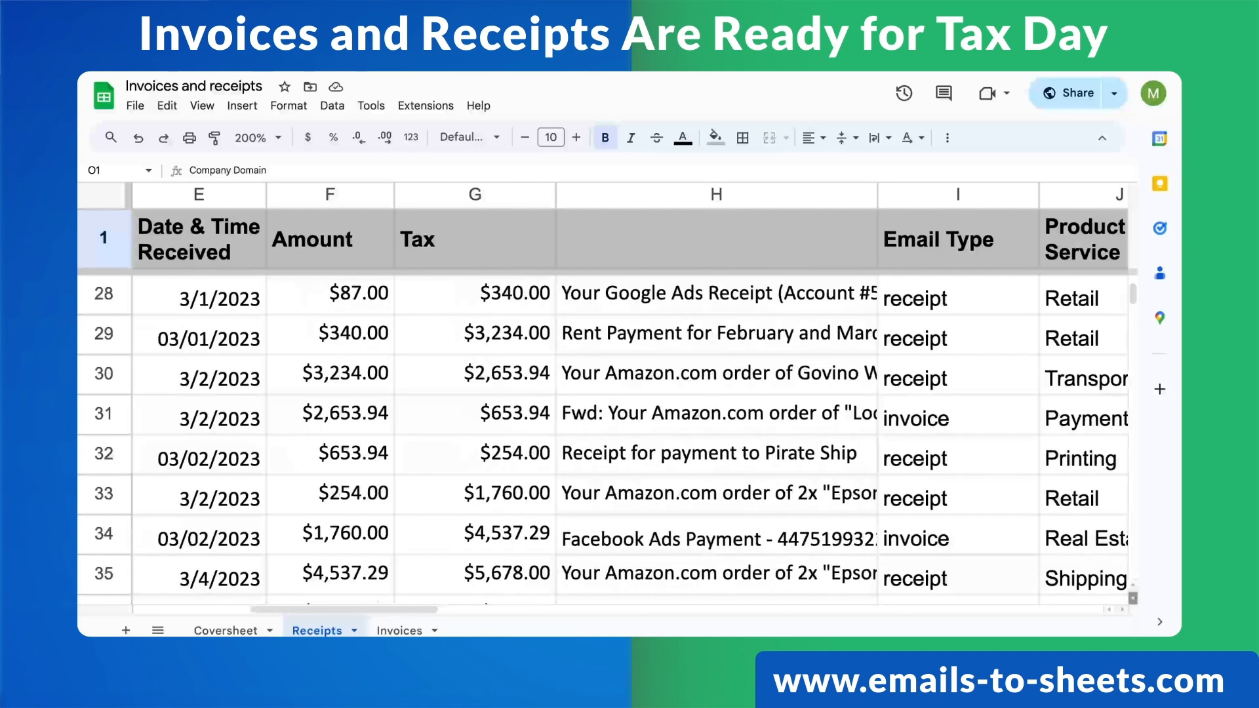
pyautogui.scroll(-3)
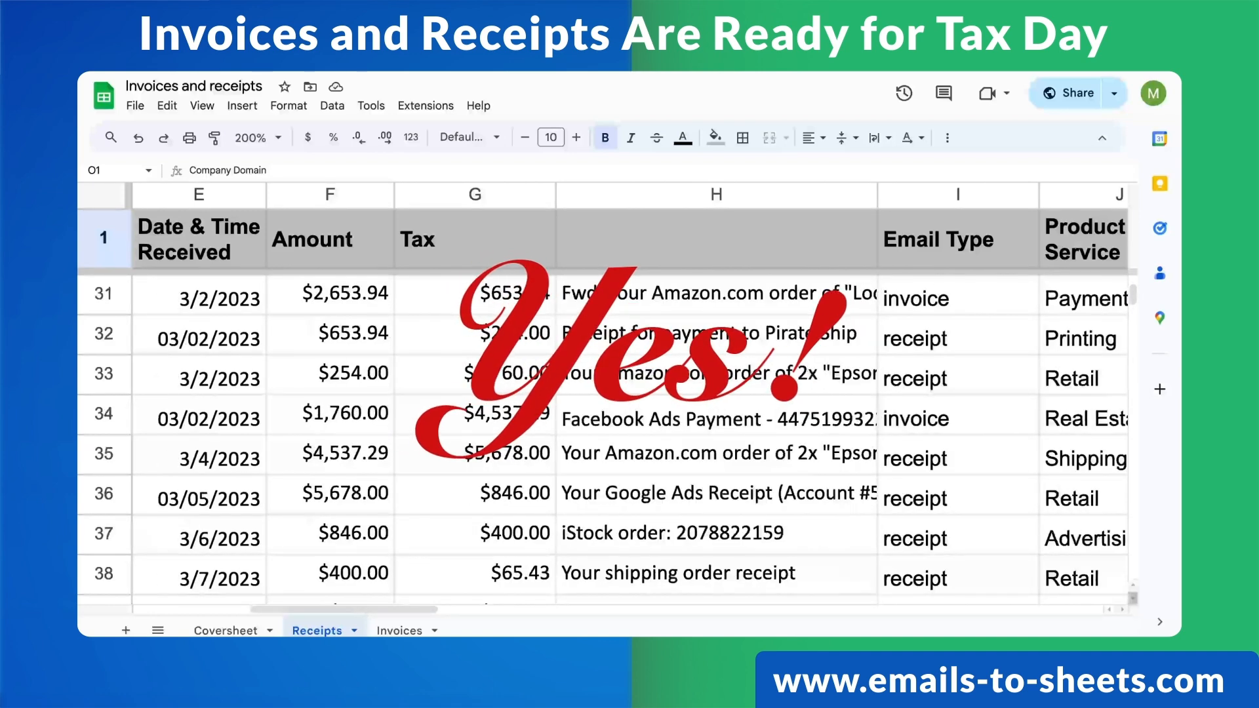
pyautogui.scroll(-3)
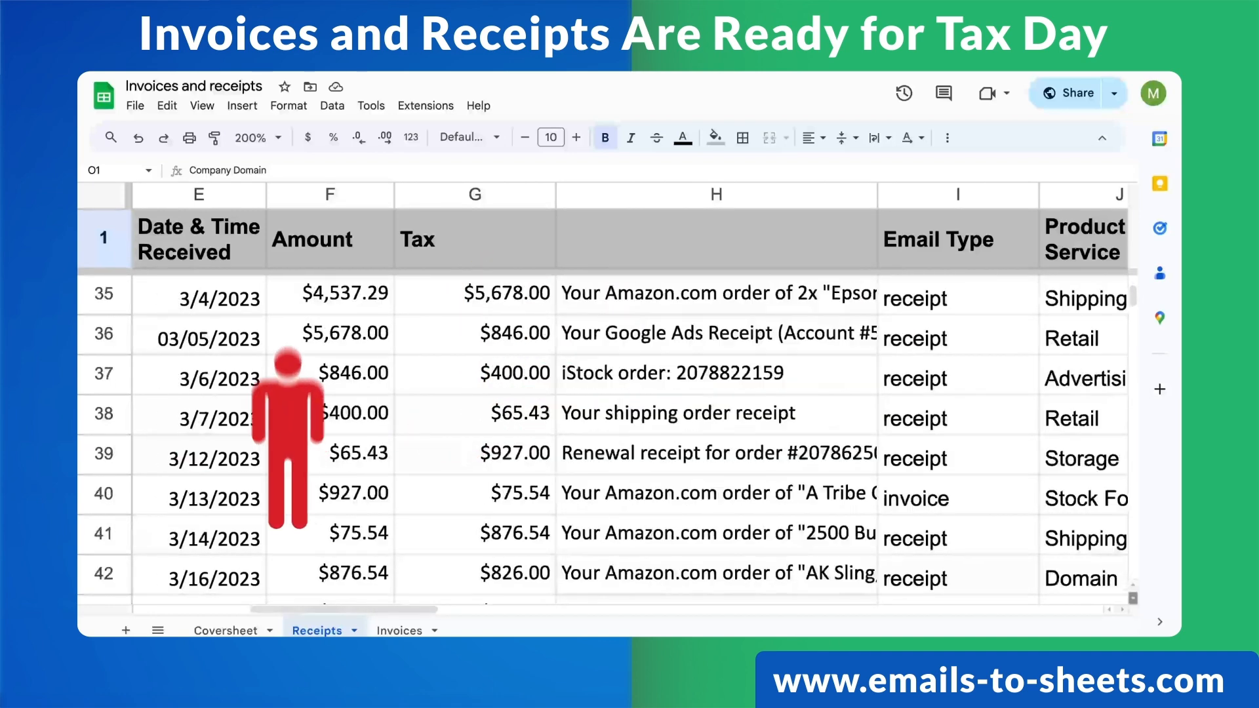
pyautogui.scroll(-3)
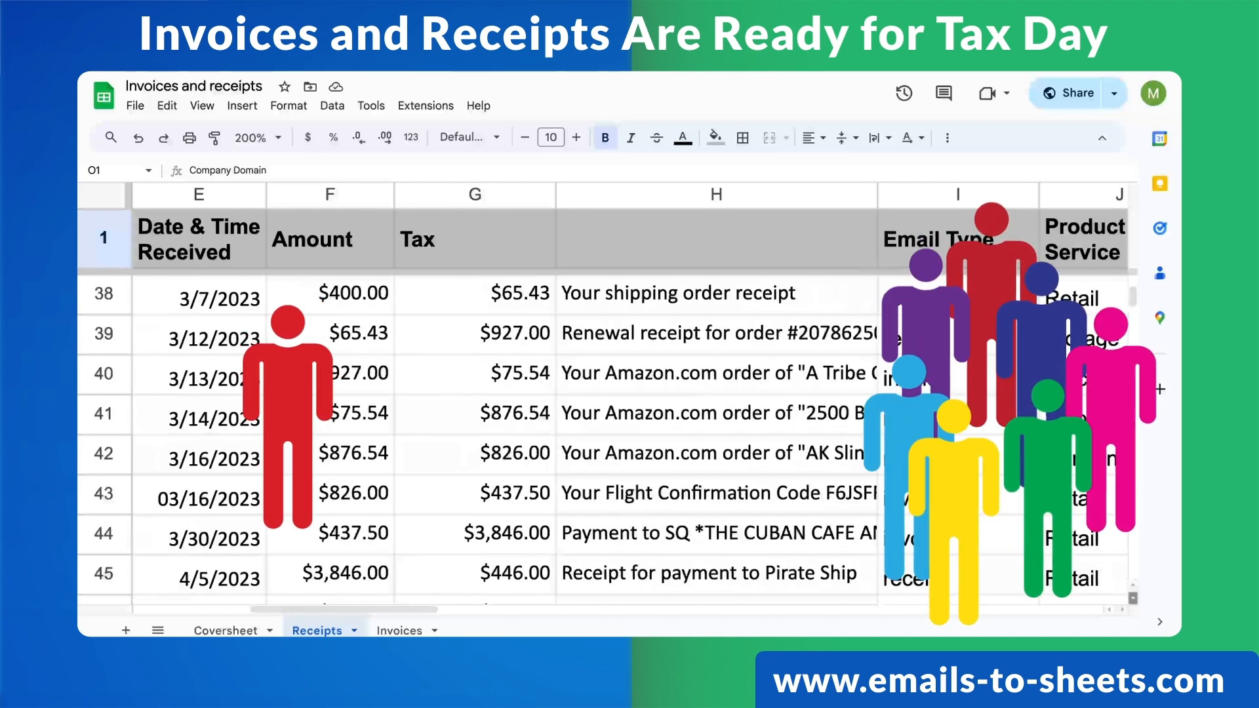
pyautogui.scroll(-3)
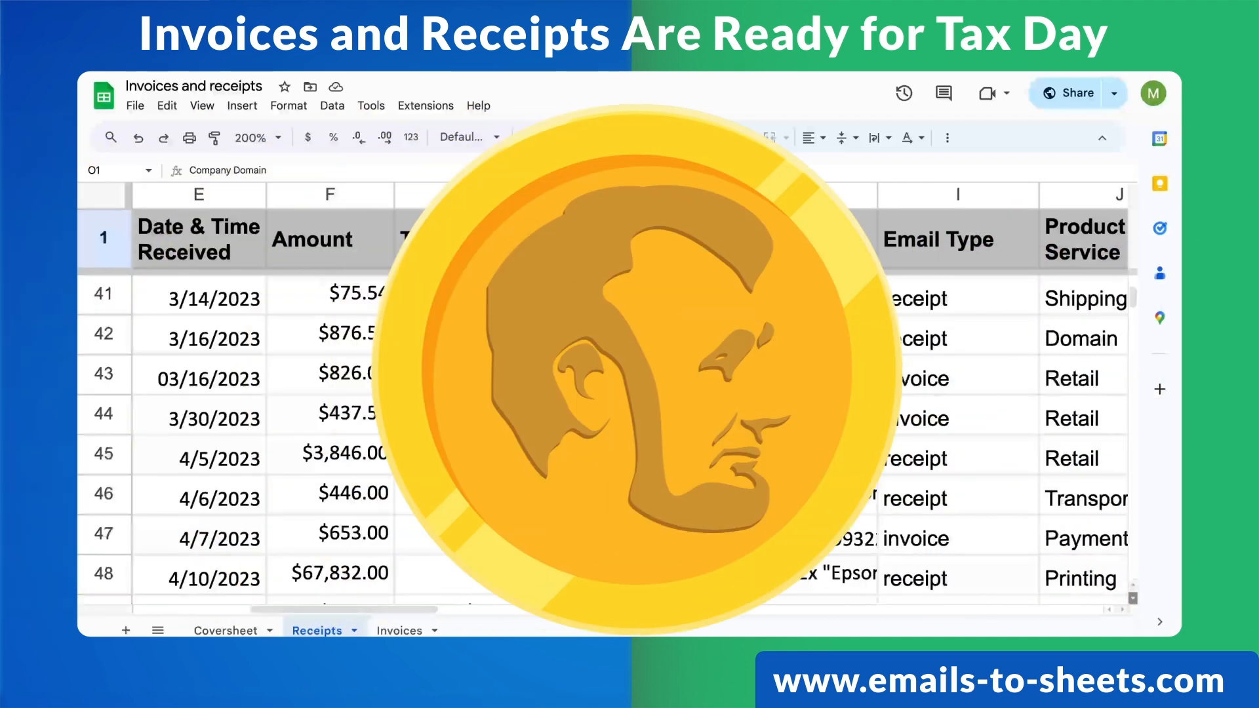
pyautogui.scroll(-3)
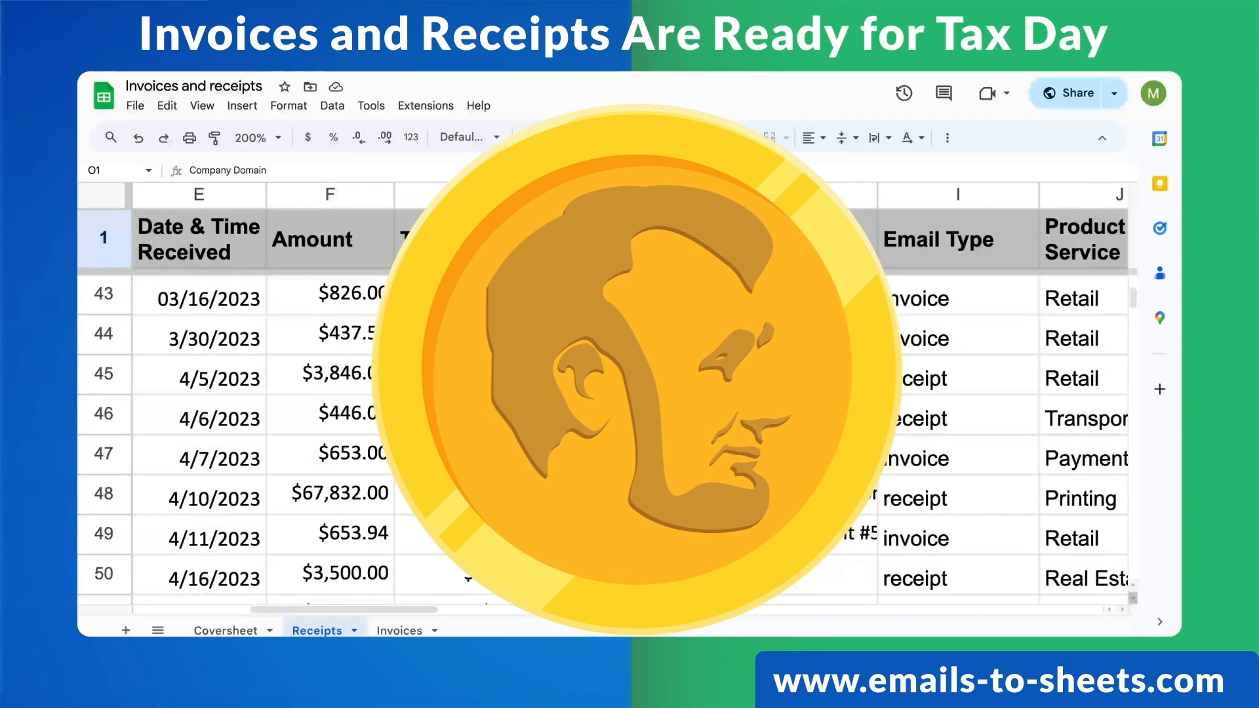